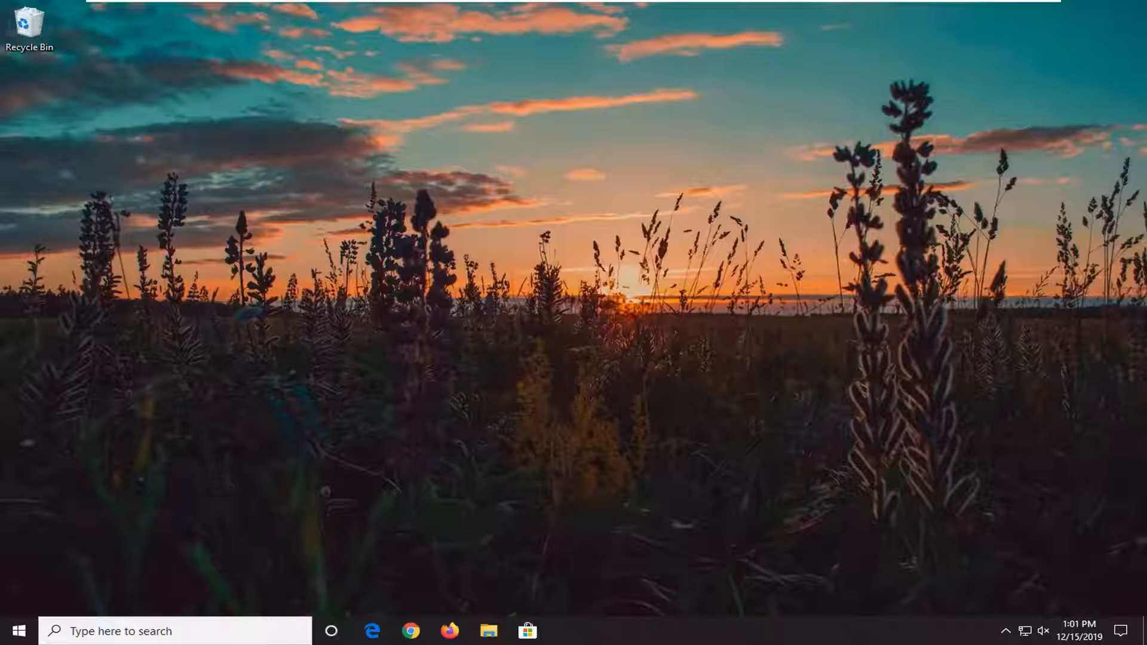
- Search the Start menu for 'windows security' and launch the Windows Security app
{"action": "left_click", "coordinate": [12, 631]}
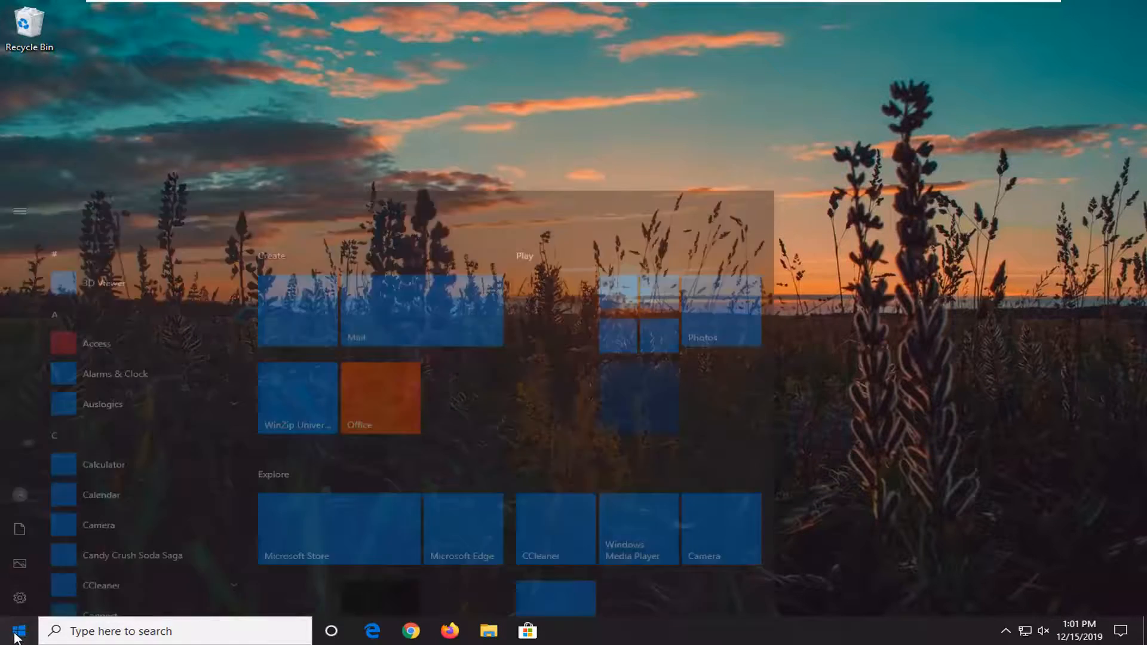
{"action": "type", "text": "wndo"}
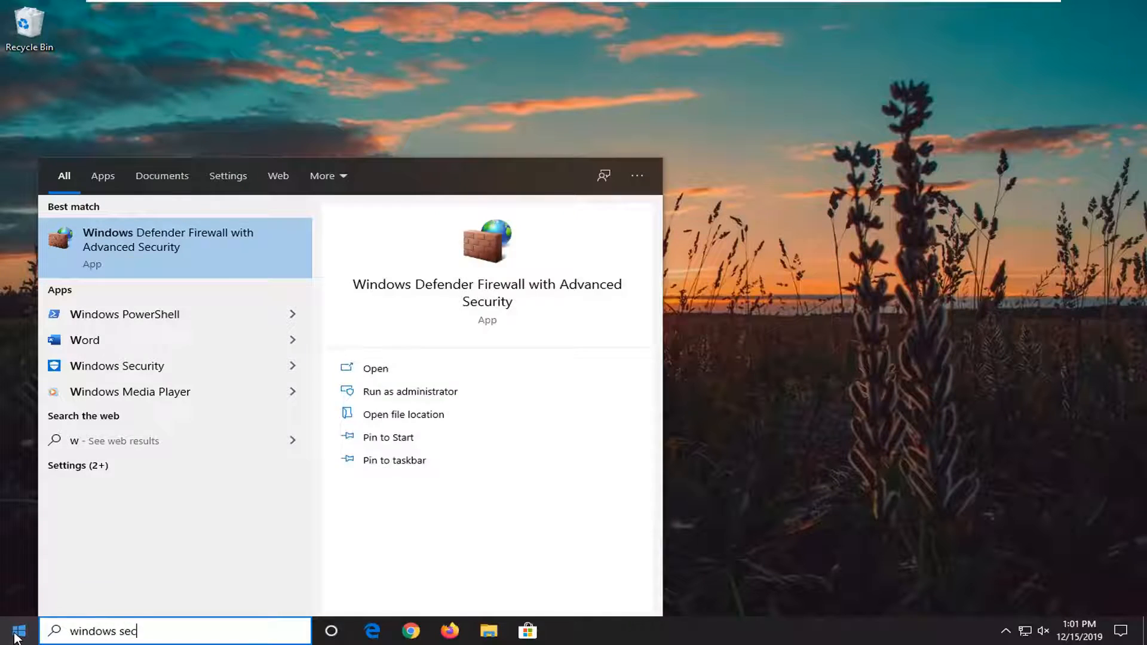
{"action": "type", "text": "urity"}
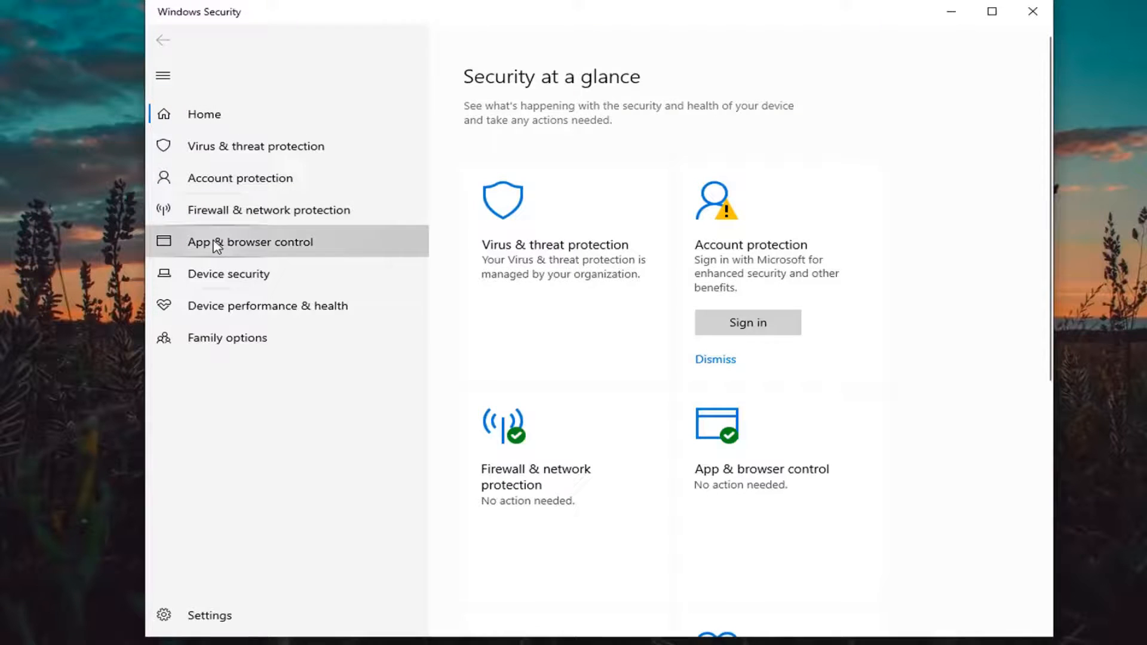
- Go to App & browser control and open the Exploit protection settings page
{"action": "left_click", "coordinate": [250, 242]}
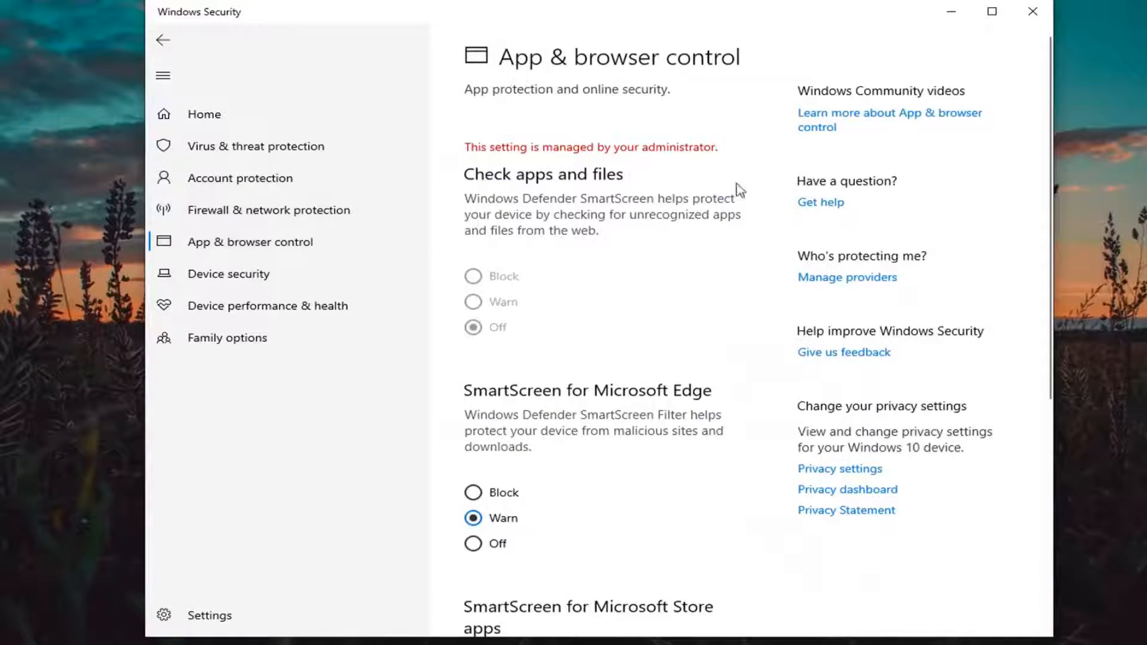
{"action": "scroll", "scroll_direction": "down", "scroll_amount": 3}
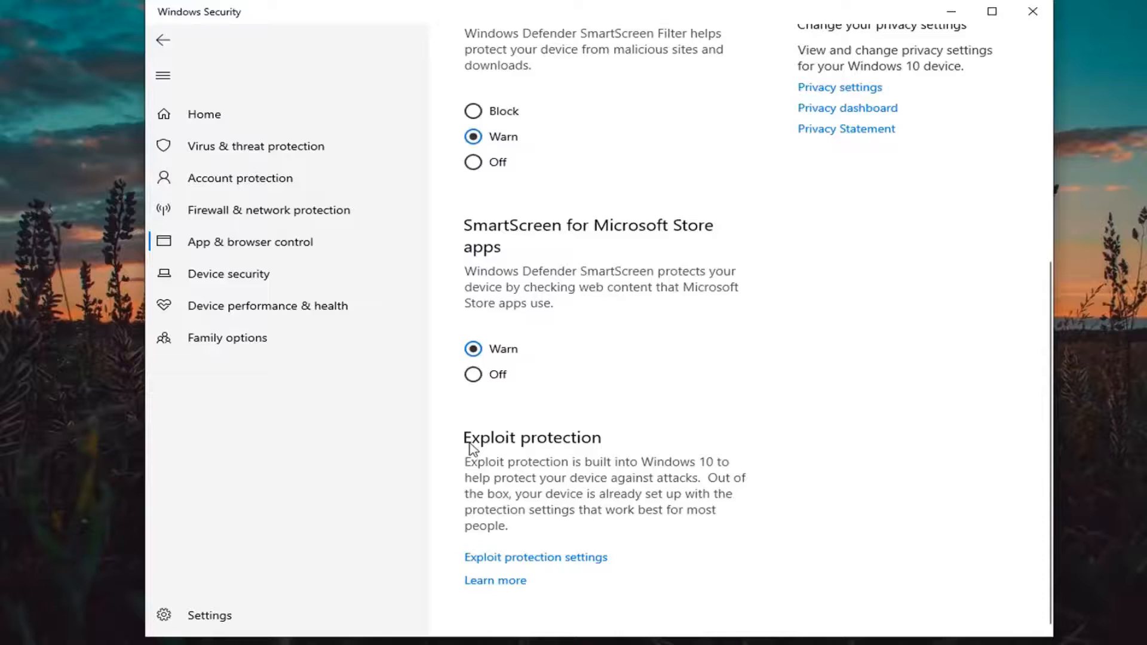
{"action": "mouse_move", "coordinate": [581, 487]}
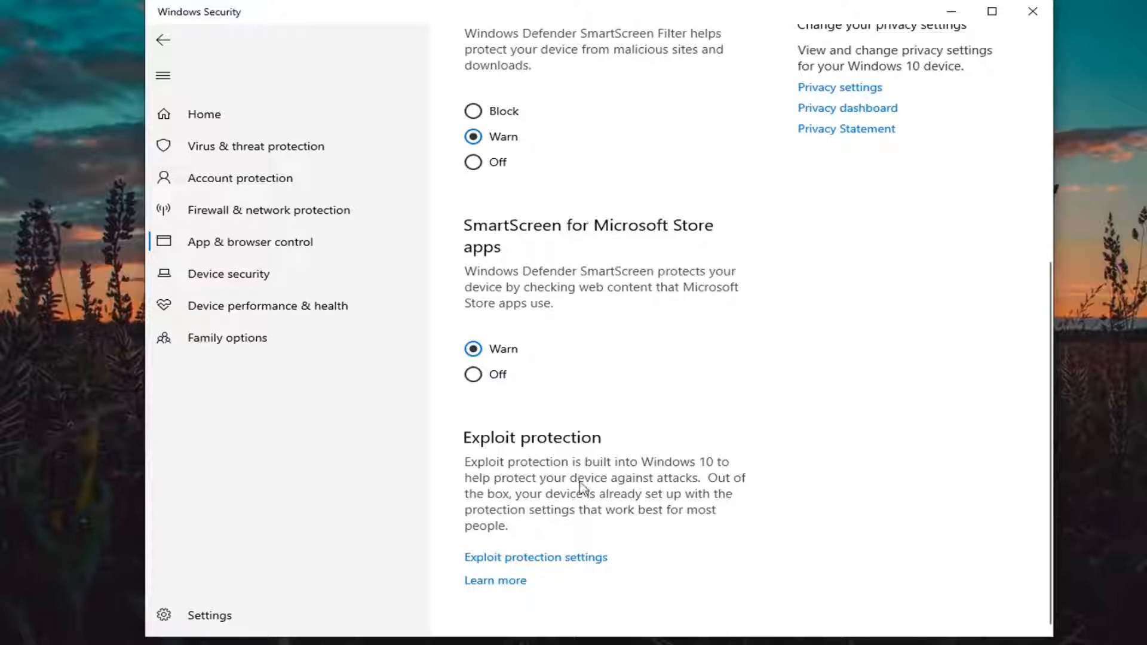
{"action": "mouse_move", "coordinate": [667, 495]}
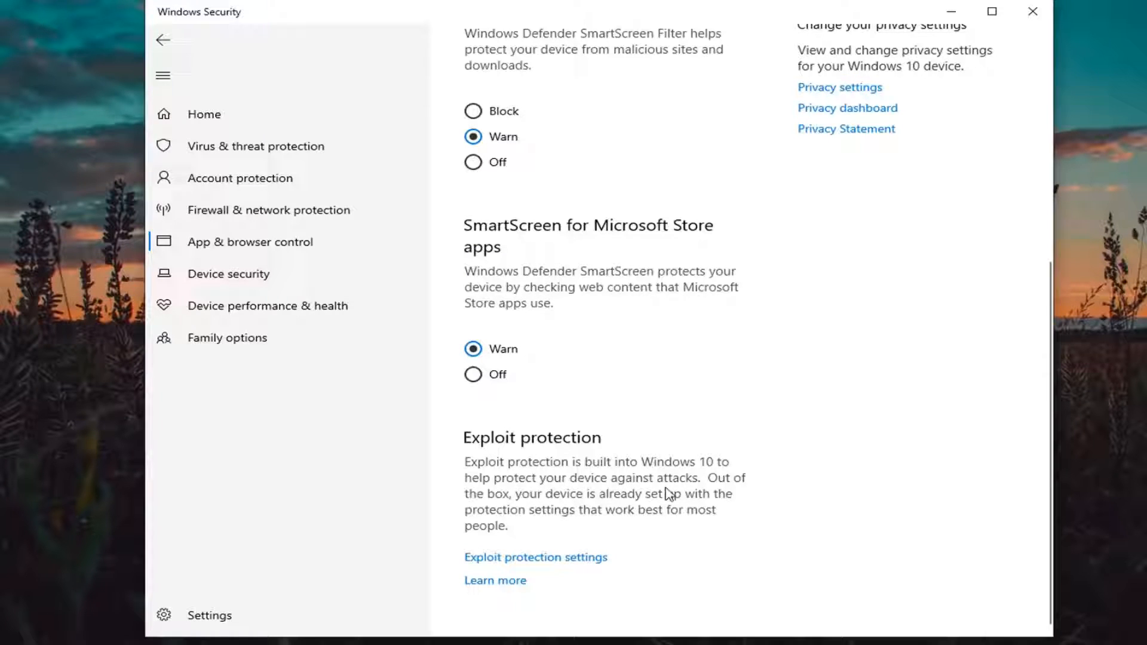
{"action": "mouse_move", "coordinate": [623, 506]}
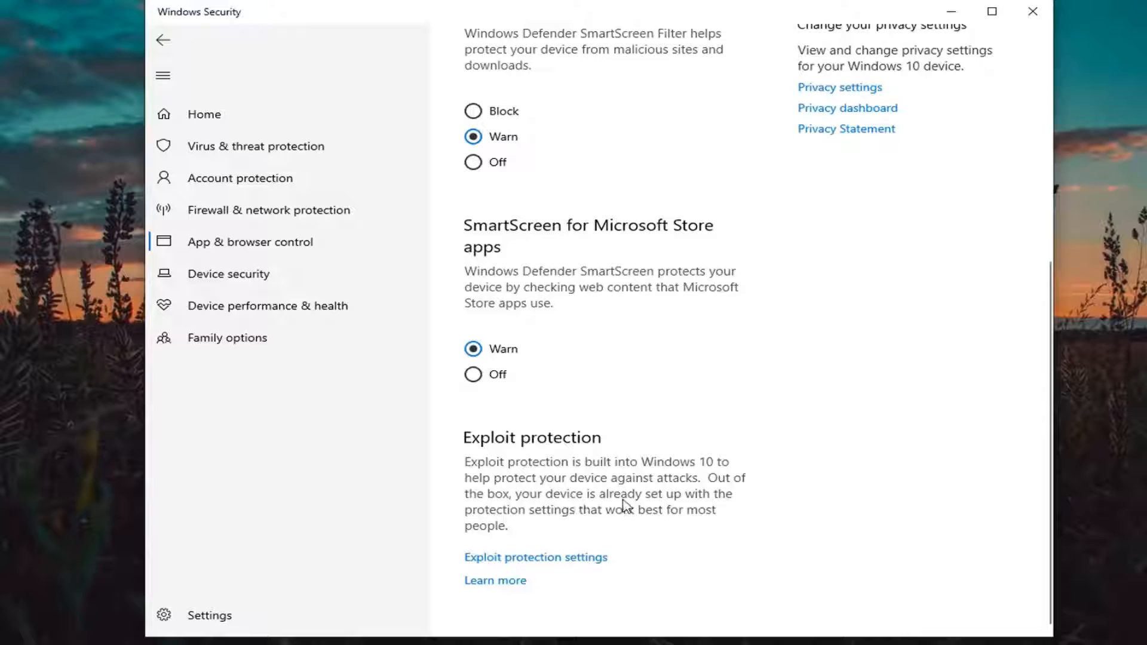
{"action": "mouse_move", "coordinate": [642, 527]}
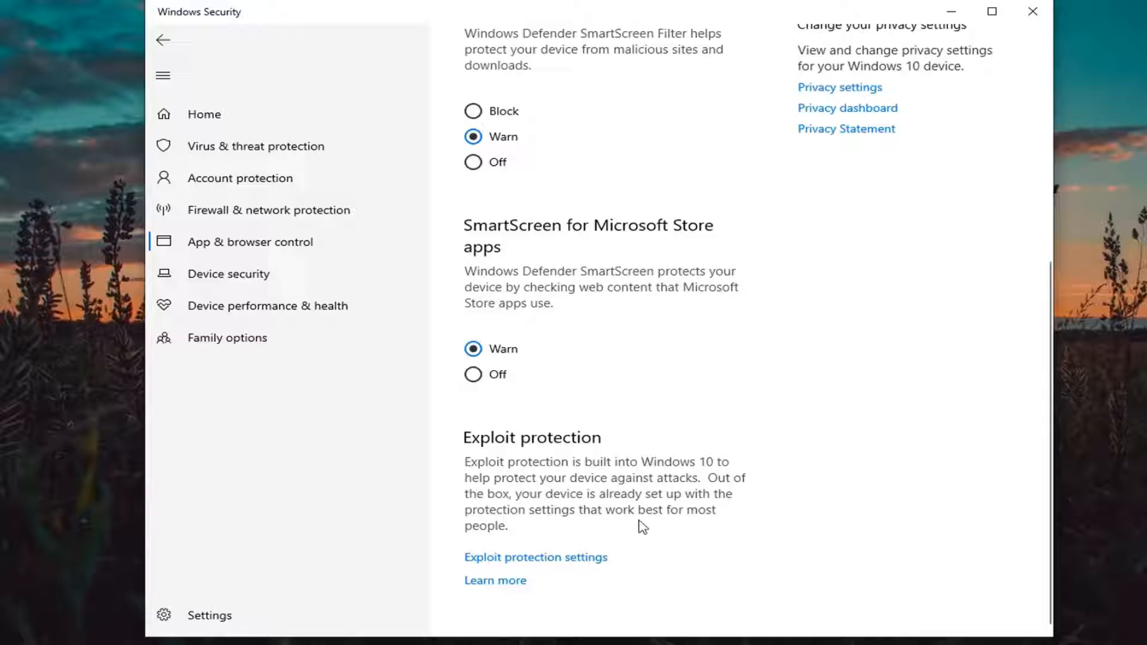
{"action": "mouse_move", "coordinate": [464, 569]}
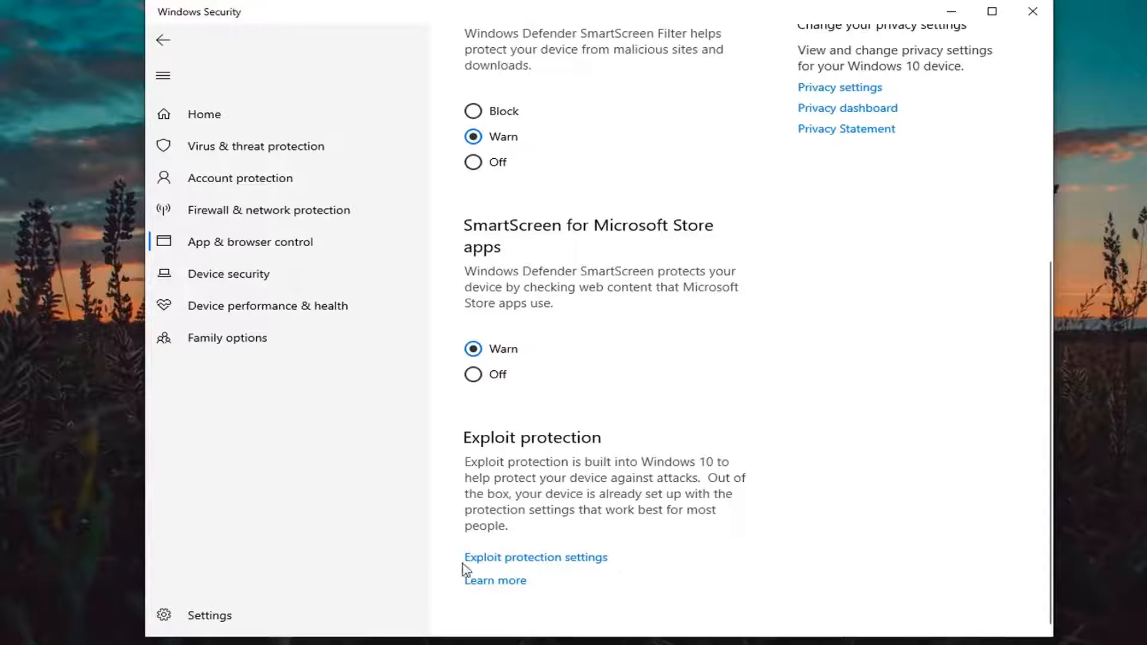
{"action": "left_click", "coordinate": [535, 557]}
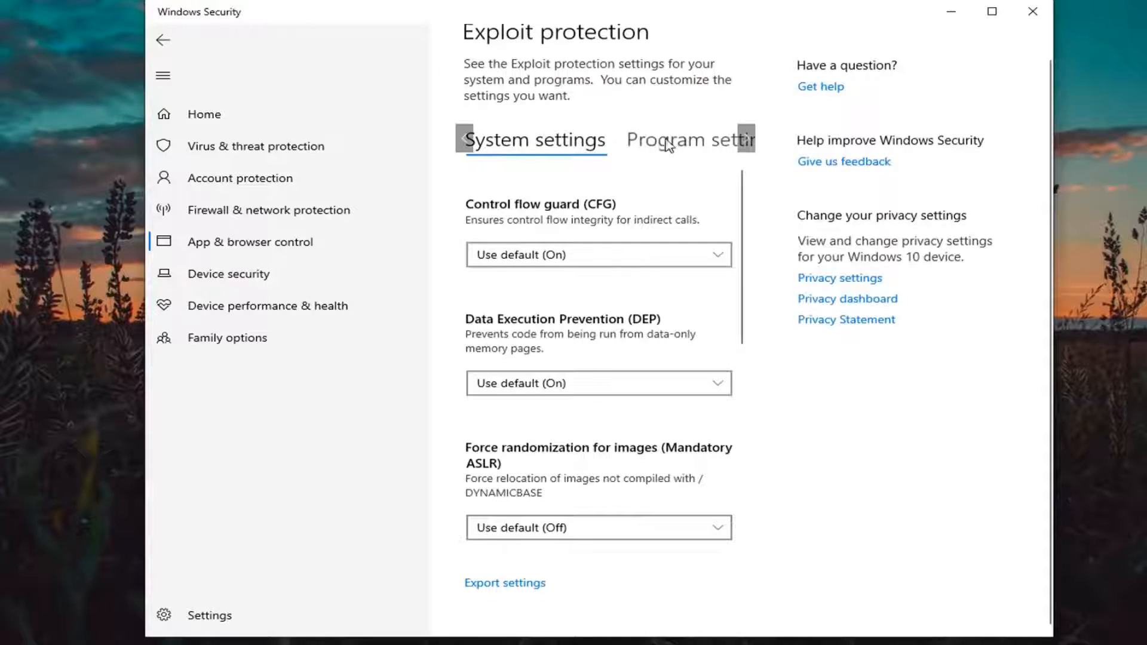
- Switch to Program settings and choose to add a program by its exact file path
{"action": "left_click", "coordinate": [676, 140]}
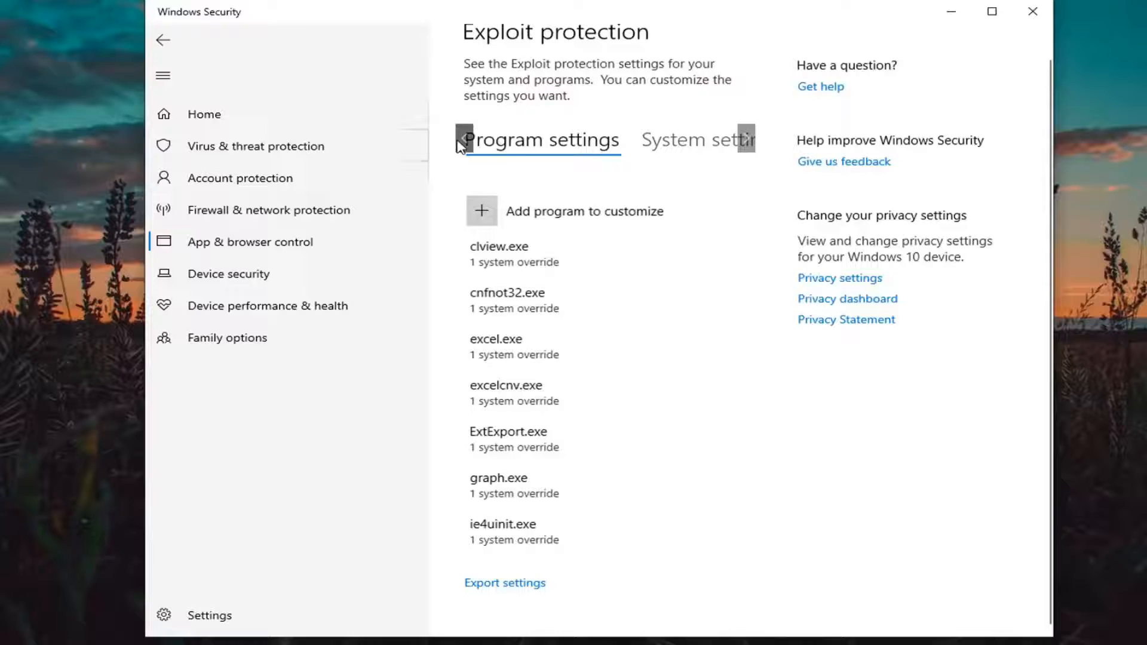
{"action": "left_click", "coordinate": [695, 140]}
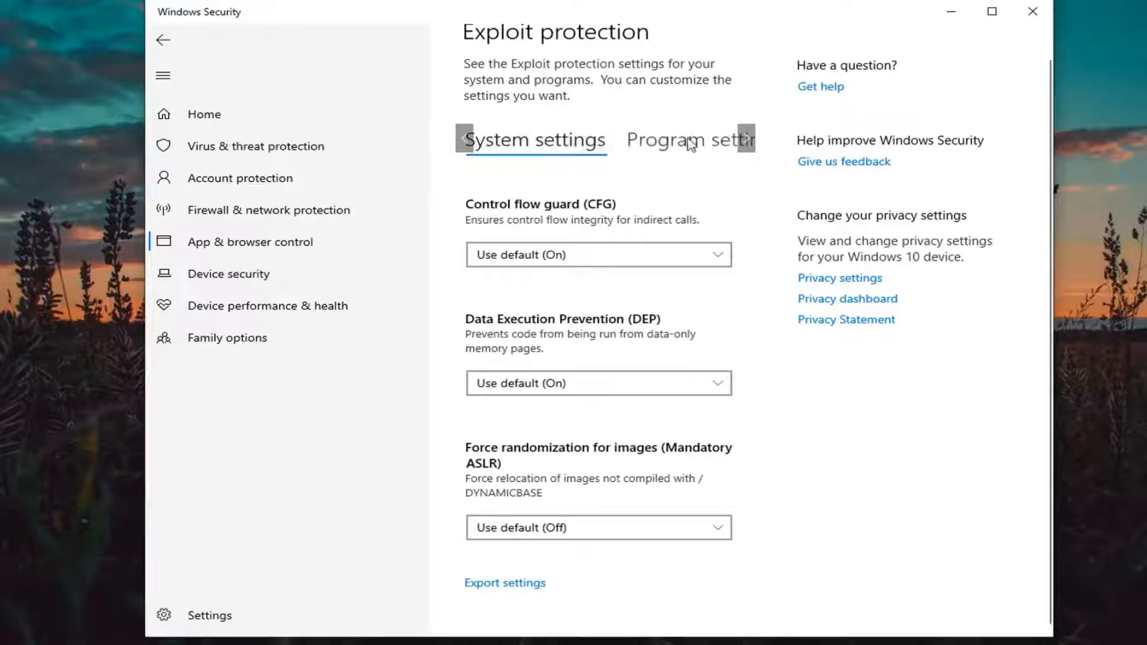
{"action": "left_click", "coordinate": [684, 140]}
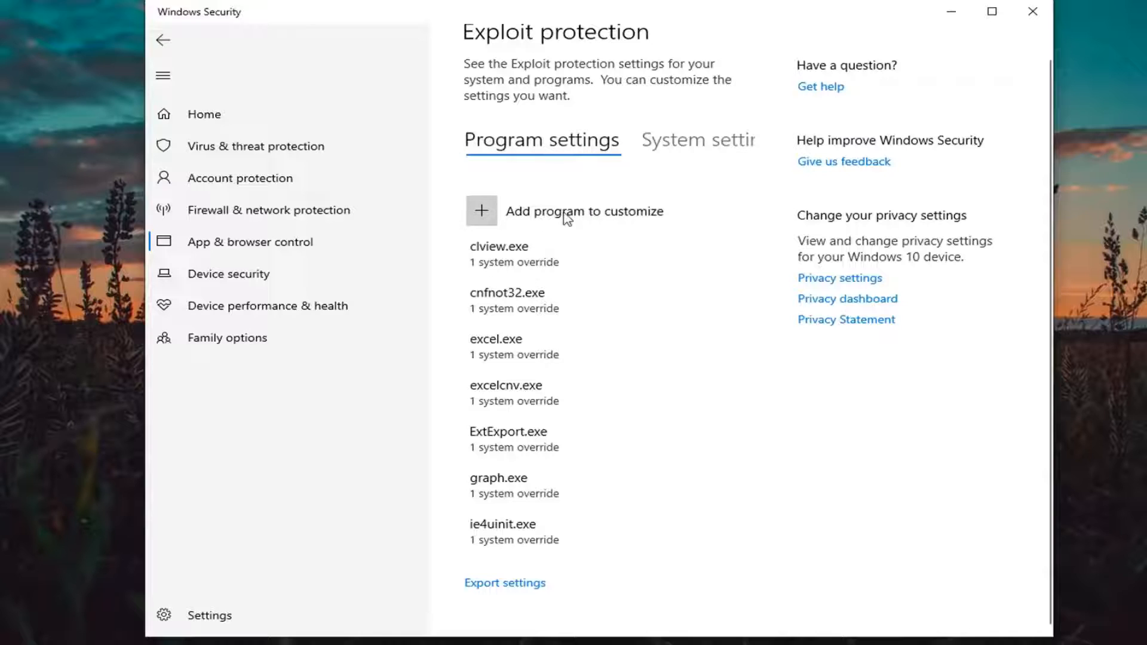
{"action": "left_click", "coordinate": [481, 211]}
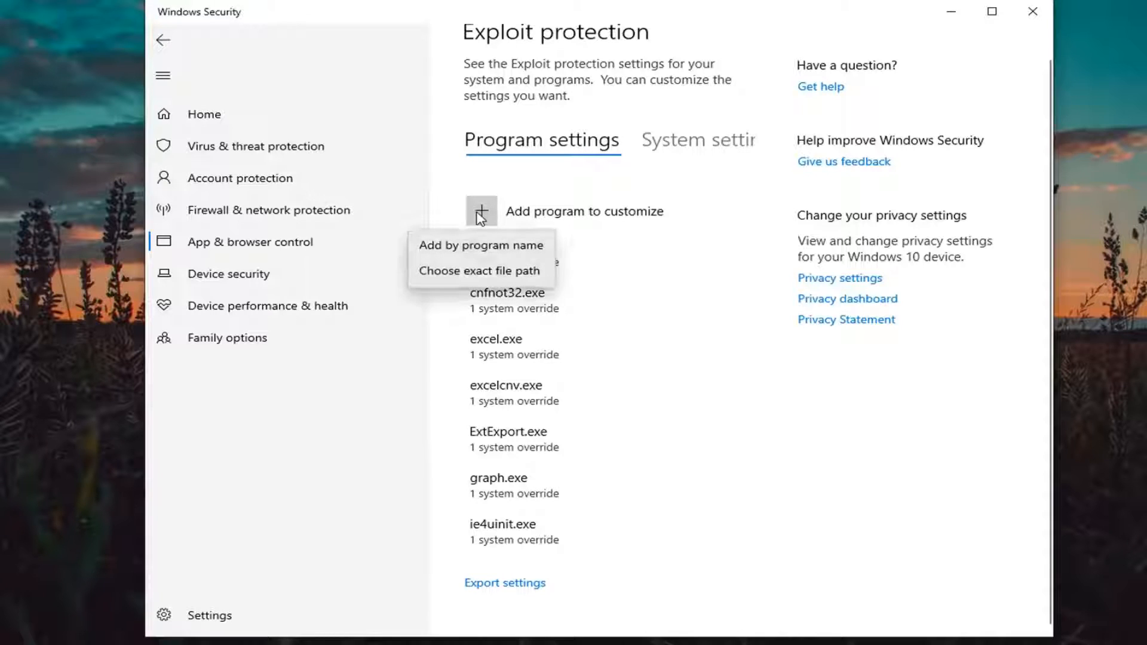
{"action": "mouse_move", "coordinate": [467, 278]}
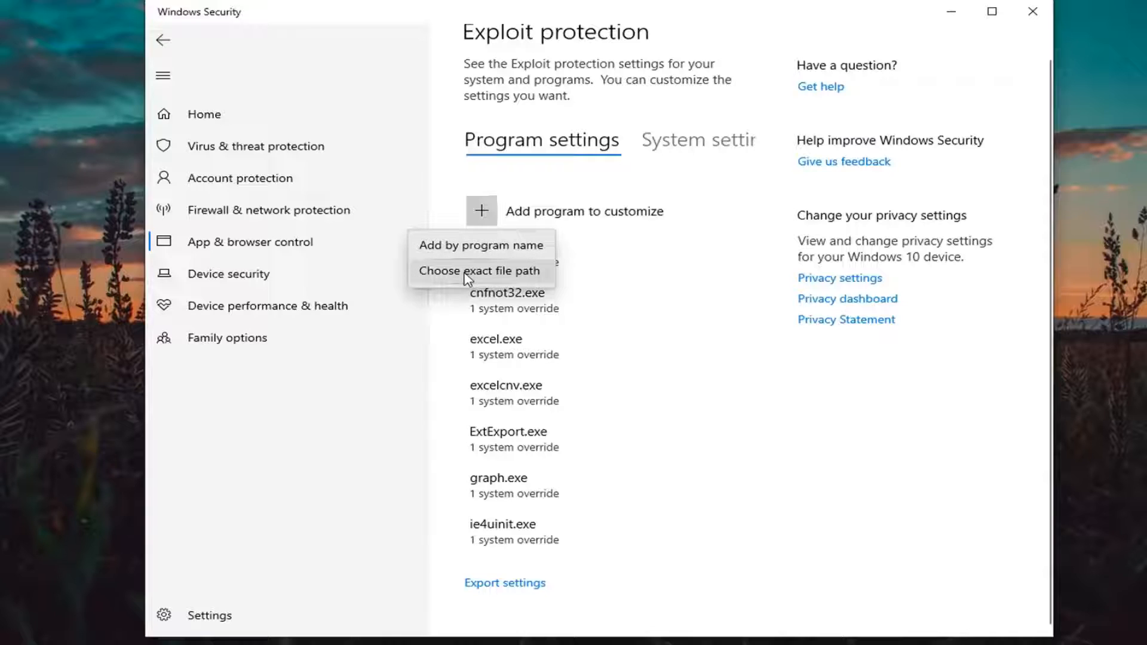
{"action": "mouse_move", "coordinate": [437, 245]}
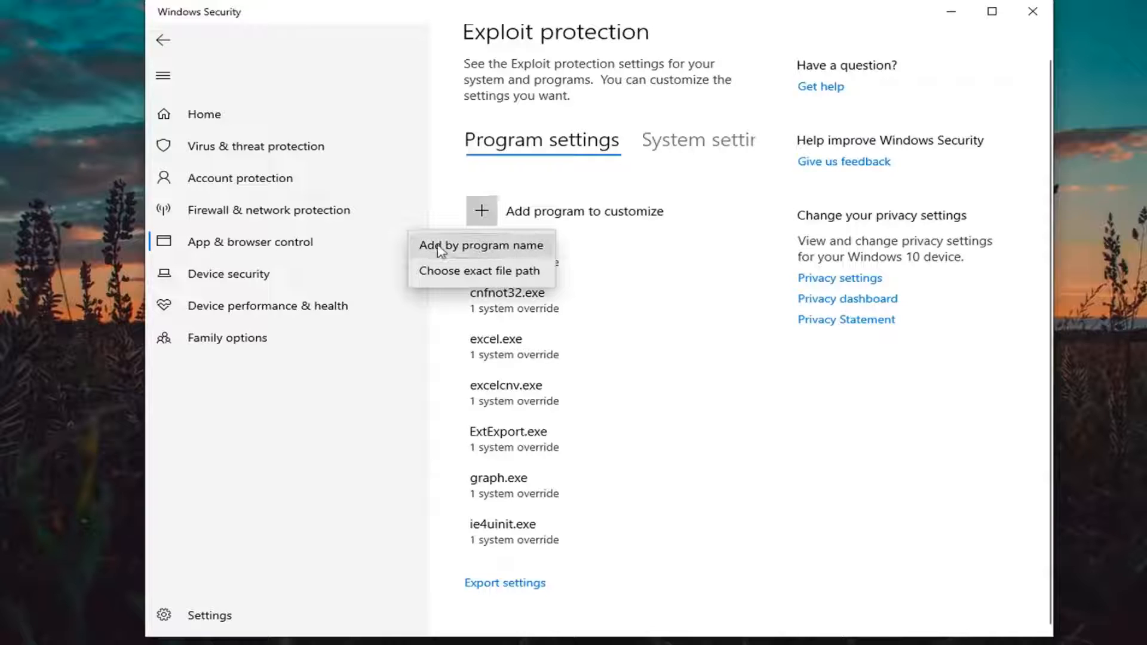
{"action": "mouse_move", "coordinate": [479, 270]}
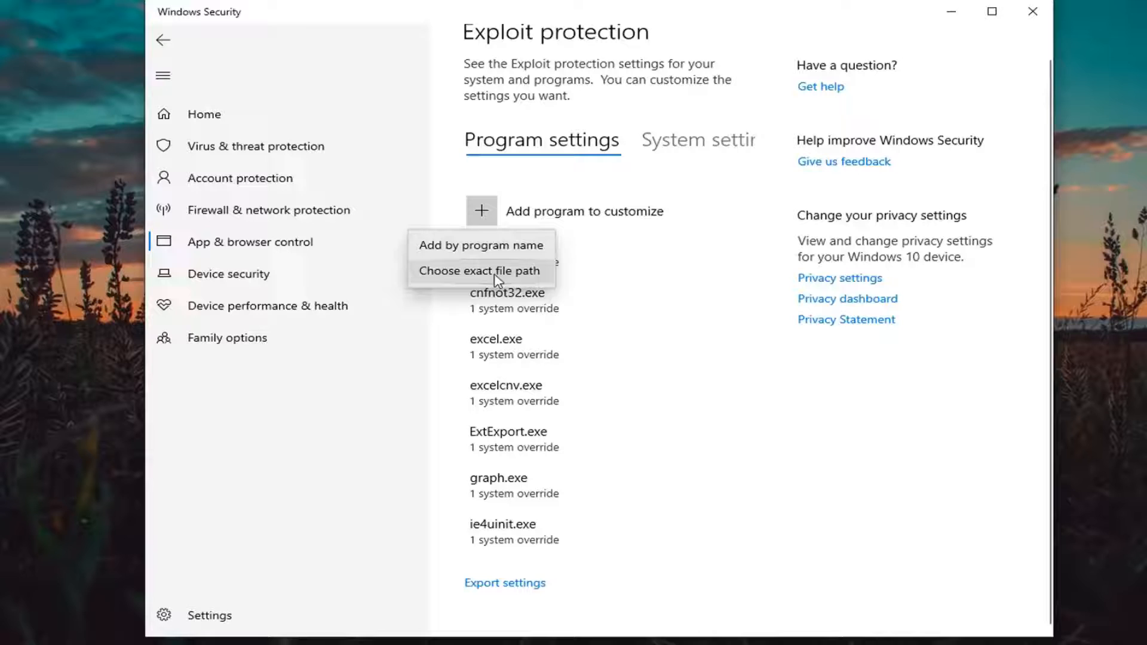
{"action": "left_click", "coordinate": [479, 270]}
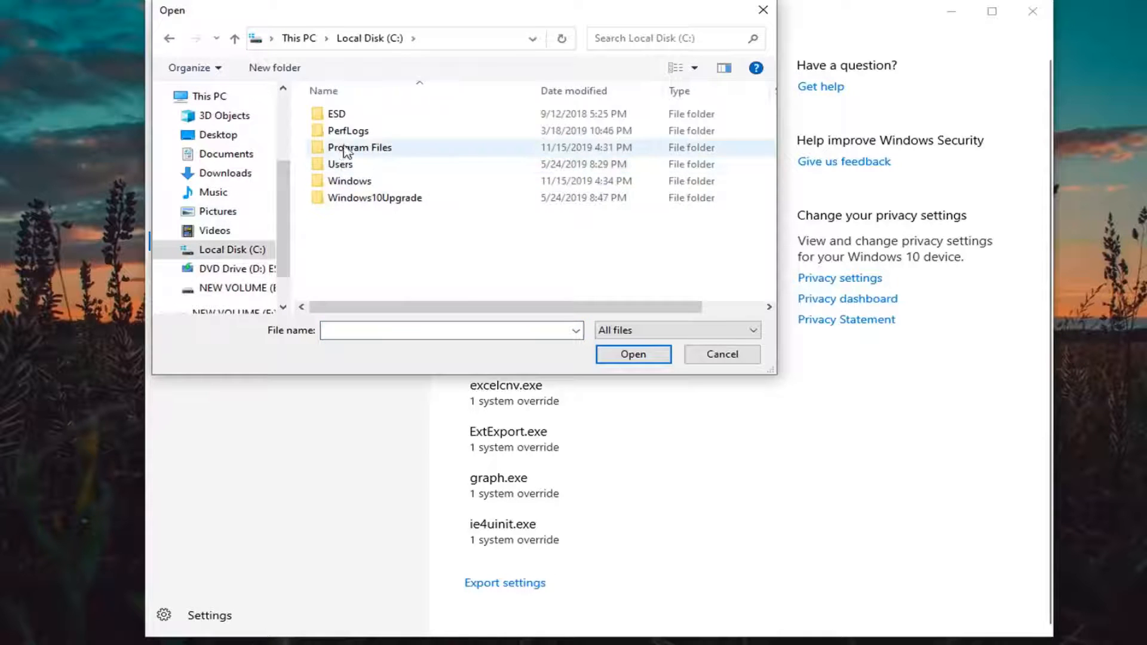
- Browse into the Windows folder on C:, dismissing the CSC folder permission-denied prompt
{"action": "double_click", "coordinate": [348, 181]}
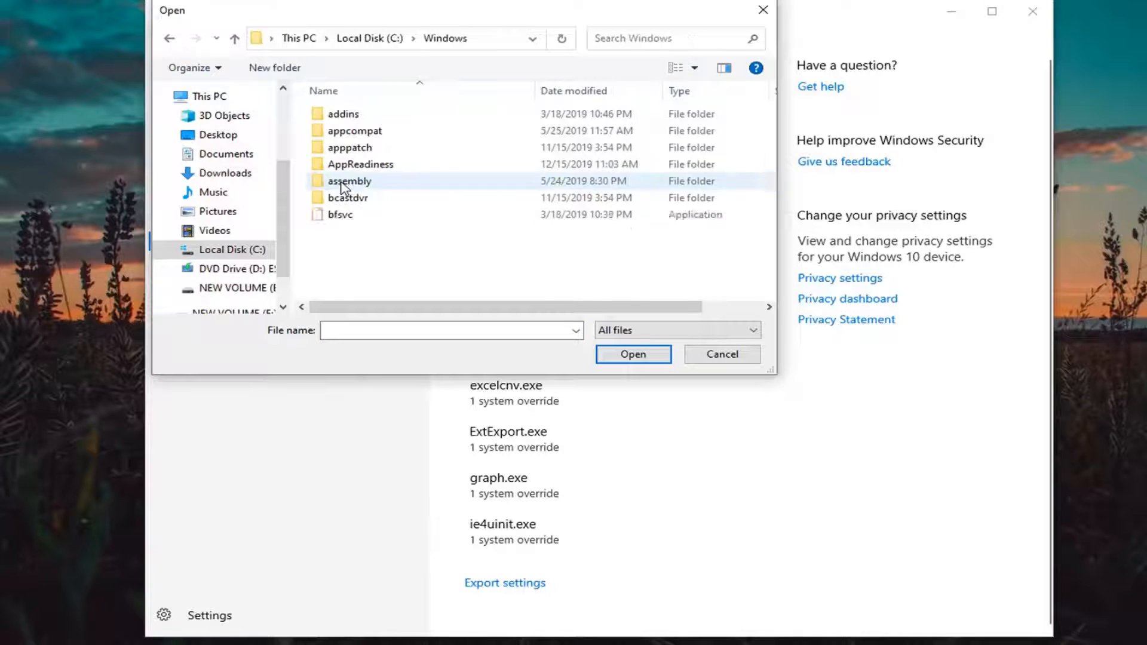
{"action": "scroll", "scroll_direction": "down", "scroll_amount": 3}
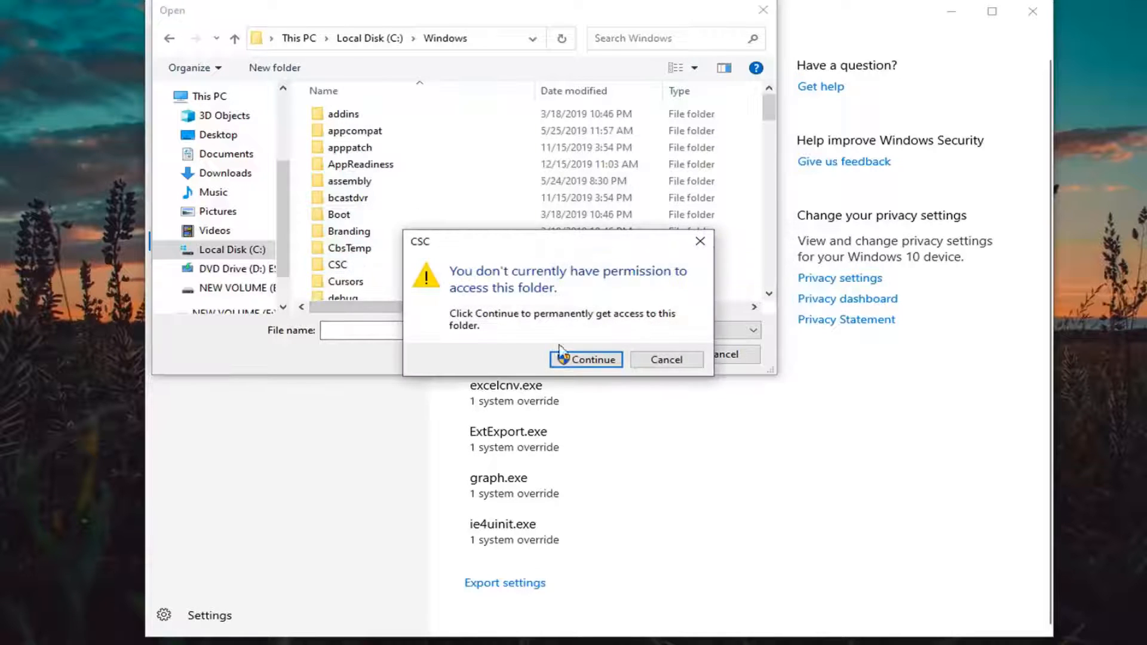
{"action": "left_click", "coordinate": [586, 359]}
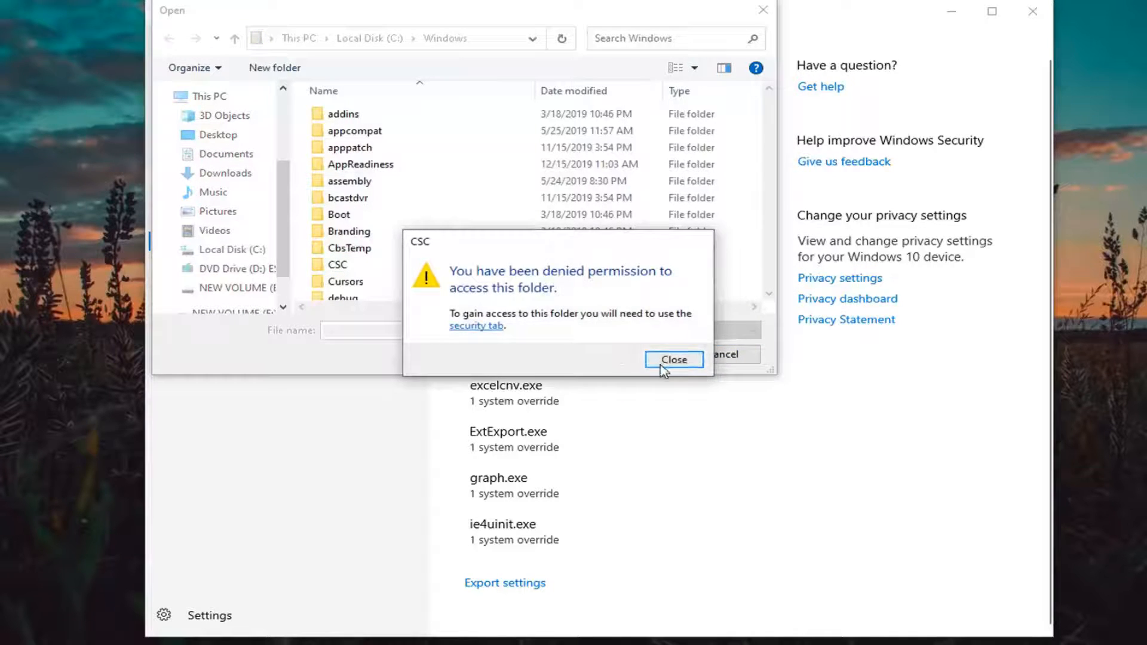
{"action": "left_click", "coordinate": [672, 359]}
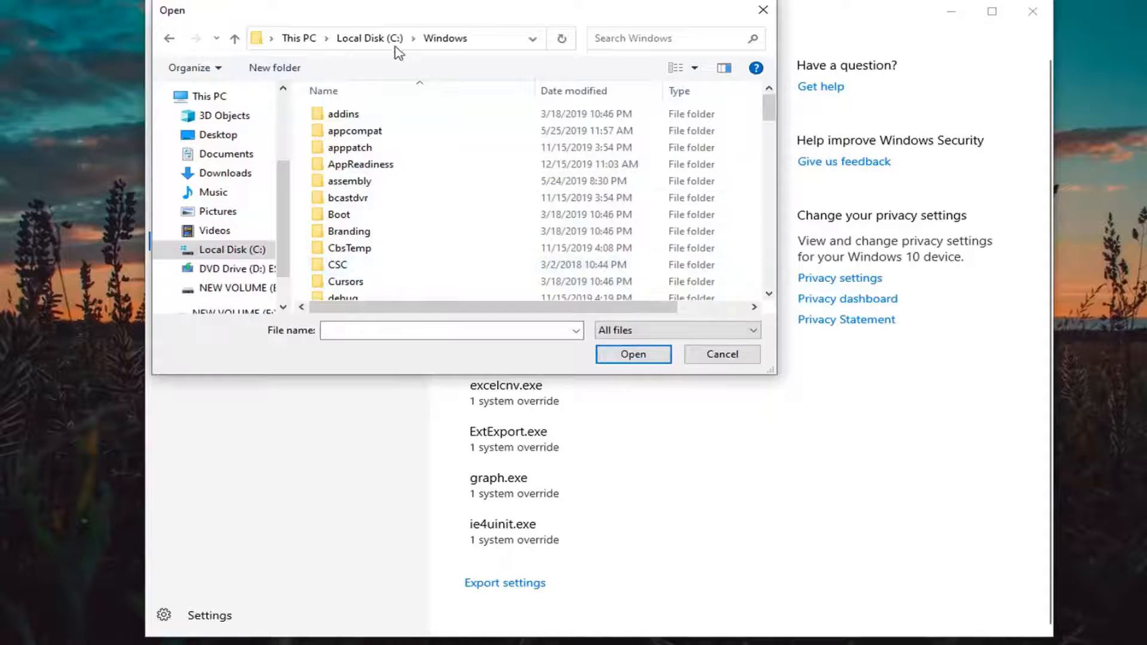
{"action": "scroll", "scroll_direction": "down", "scroll_amount": 3}
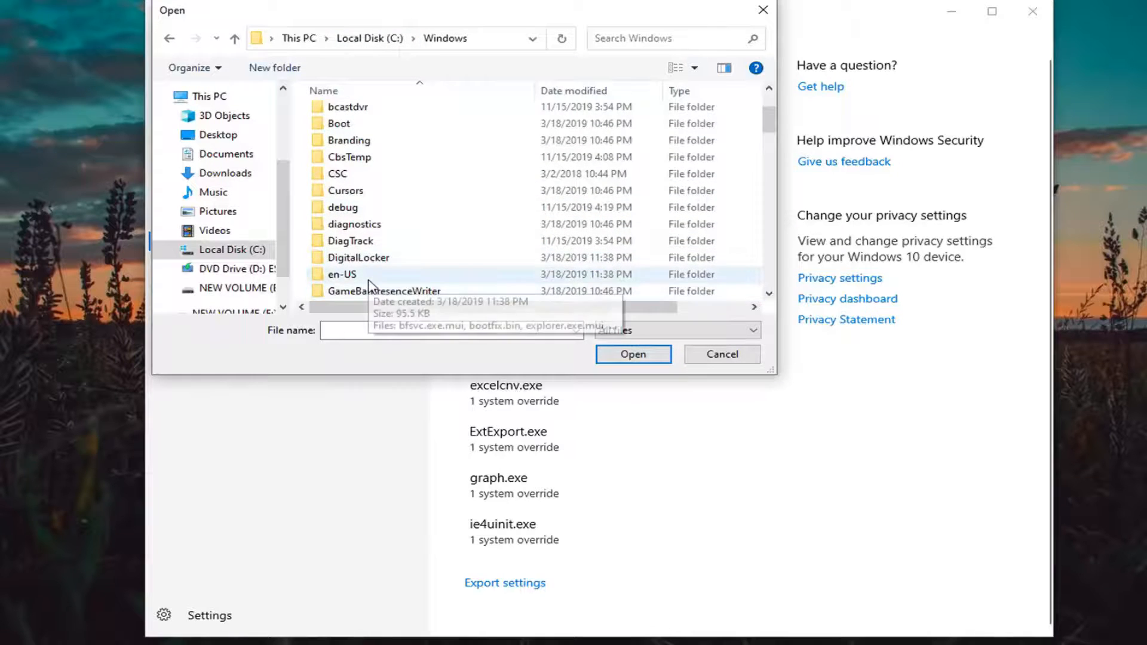
- Navigate through subfolders to the VMware Tools executable and add it to the list
{"action": "double_click", "coordinate": [341, 274]}
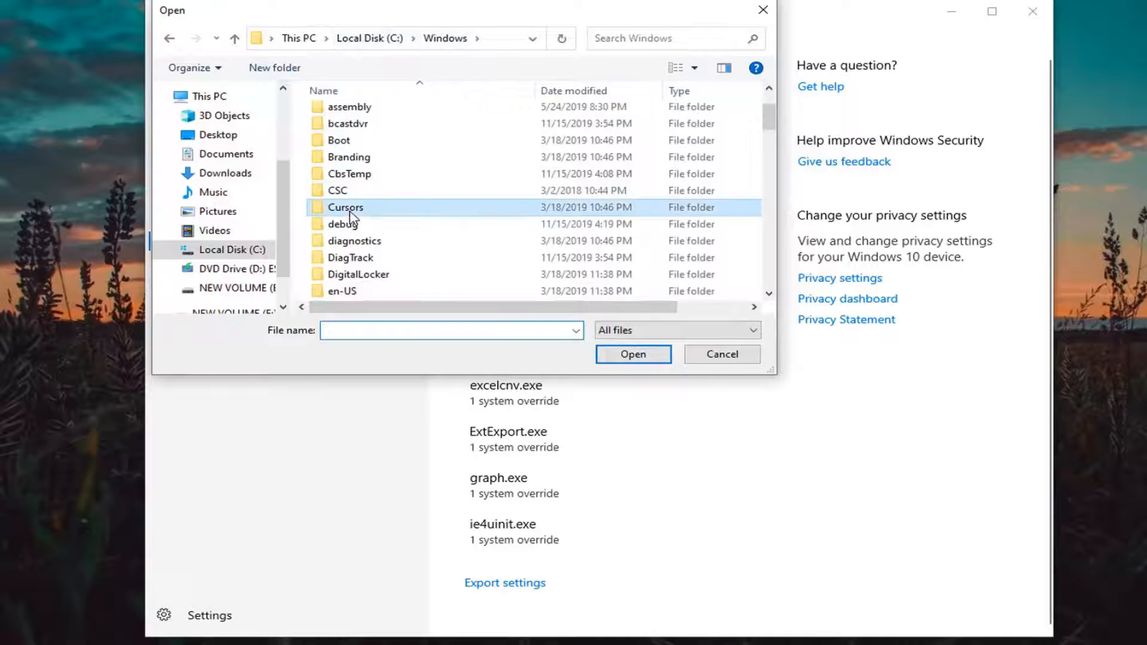
{"action": "scroll", "scroll_direction": "up", "scroll_amount": 3}
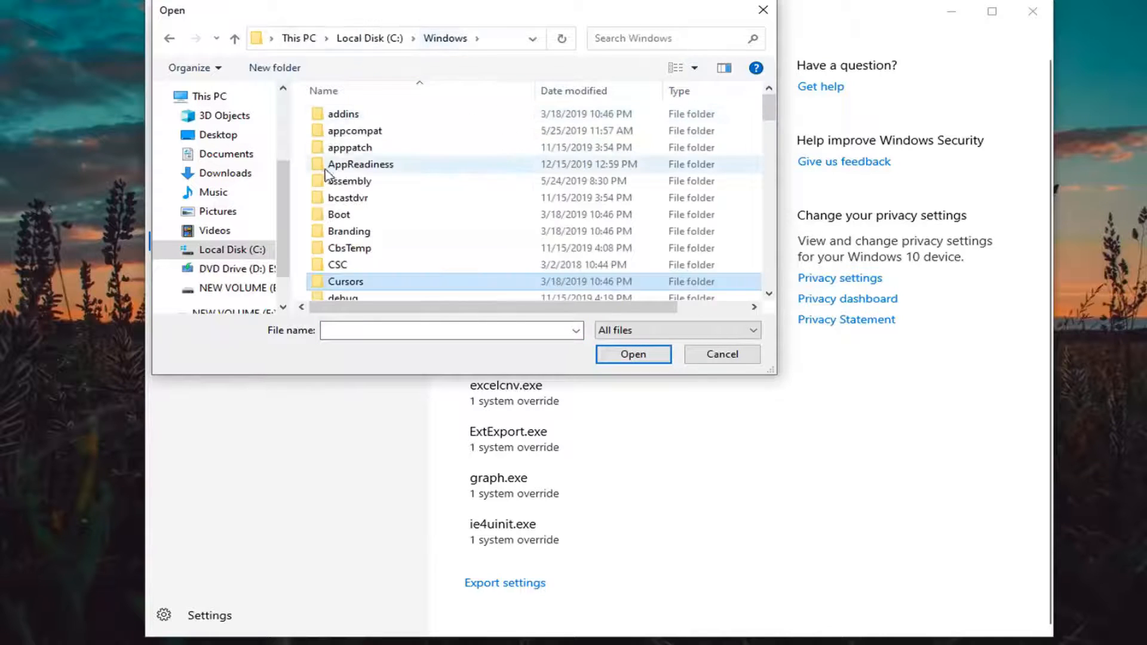
{"action": "double_click", "coordinate": [349, 147]}
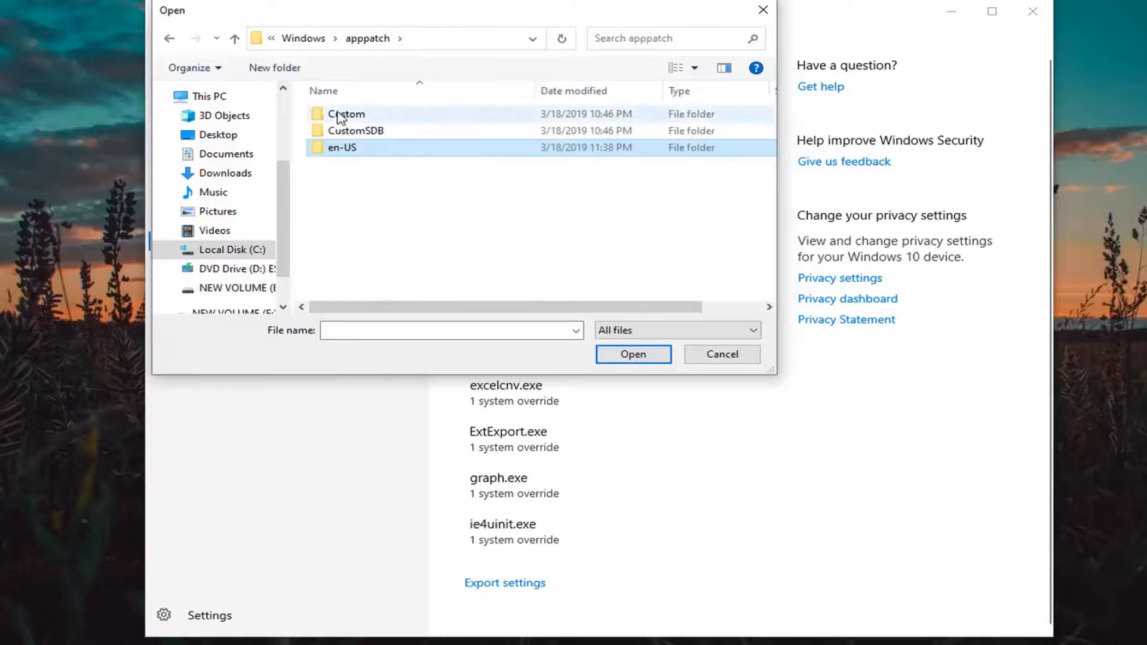
{"action": "left_click", "coordinate": [234, 38]}
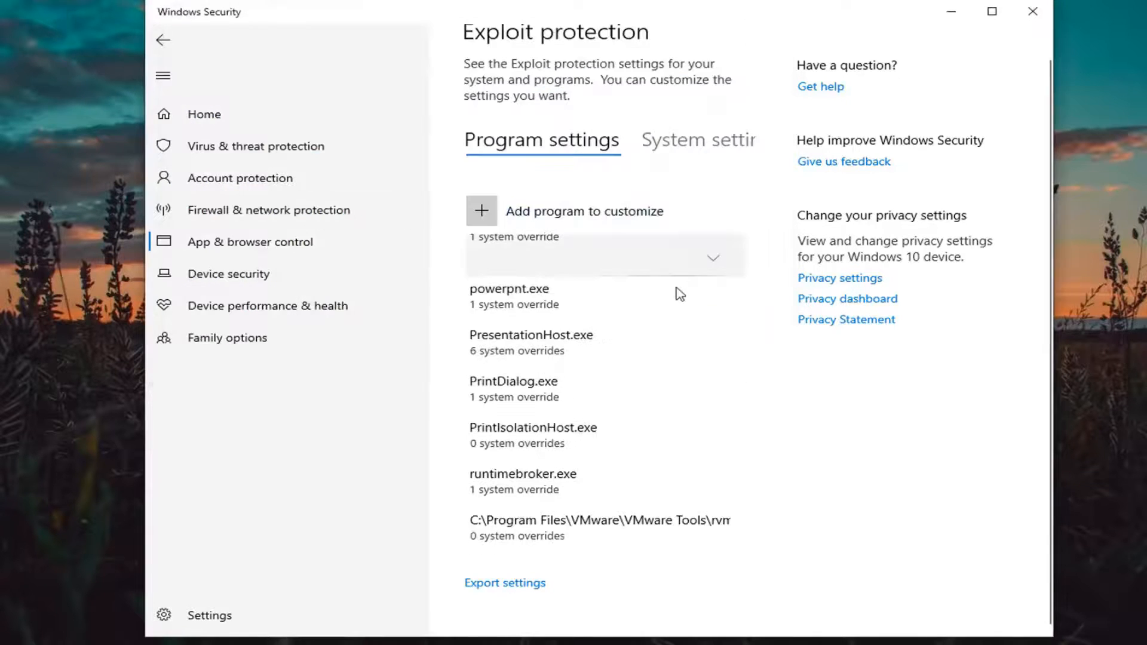
- Edit rvmSetup.exe to override arbitrary code guard and block low integrity images, apply with UAC approval
{"action": "left_click", "coordinate": [600, 520]}
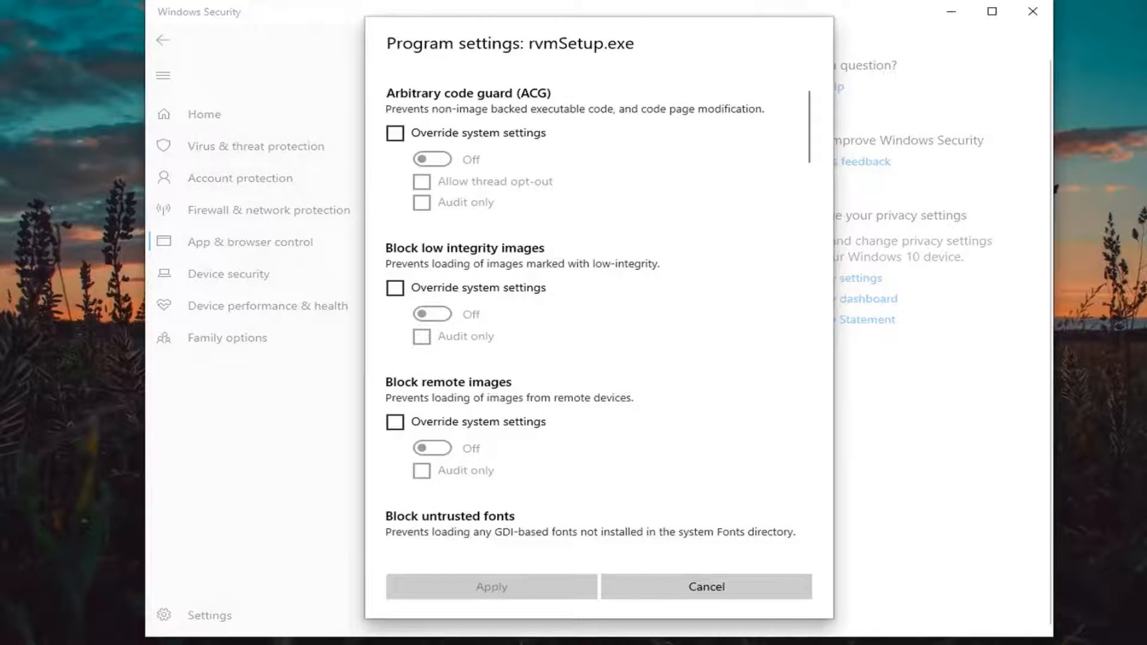
{"action": "mouse_move", "coordinate": [783, 291]}
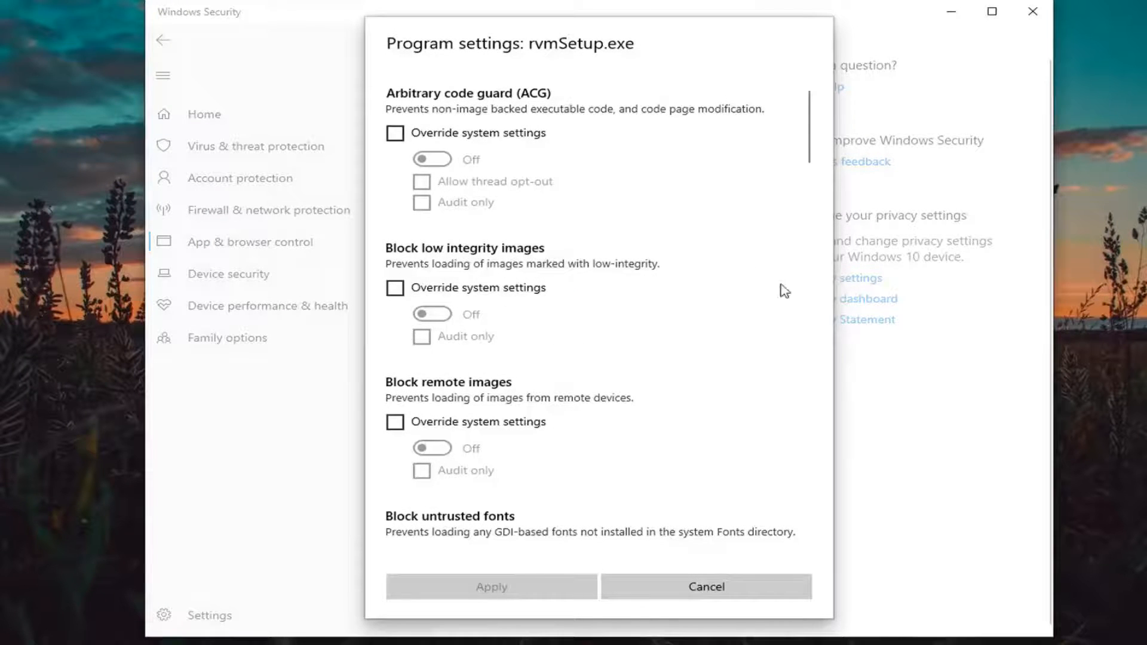
{"action": "left_click", "coordinate": [395, 133]}
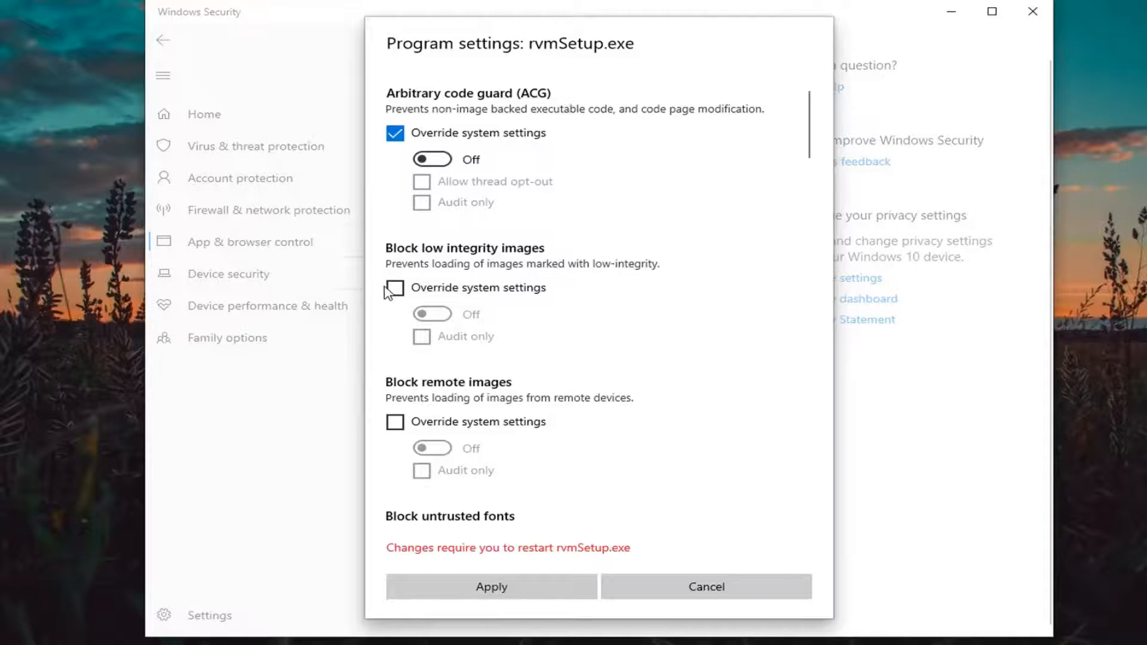
{"action": "left_click", "coordinate": [395, 287]}
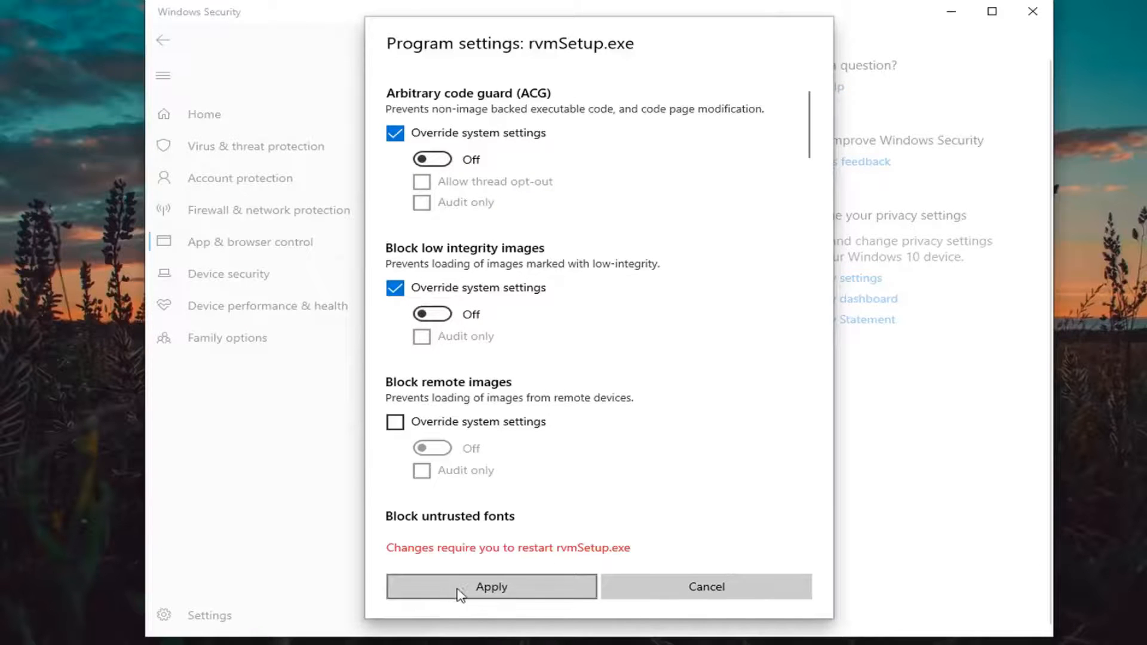
{"action": "left_click", "coordinate": [491, 586]}
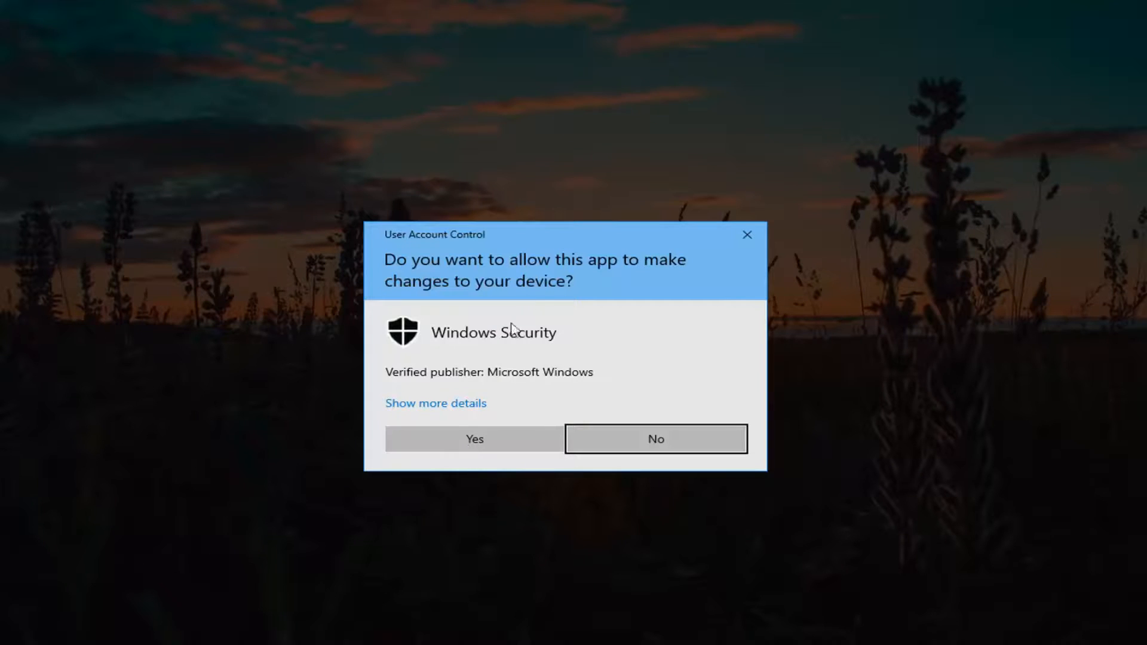
{"action": "left_click", "coordinate": [474, 437]}
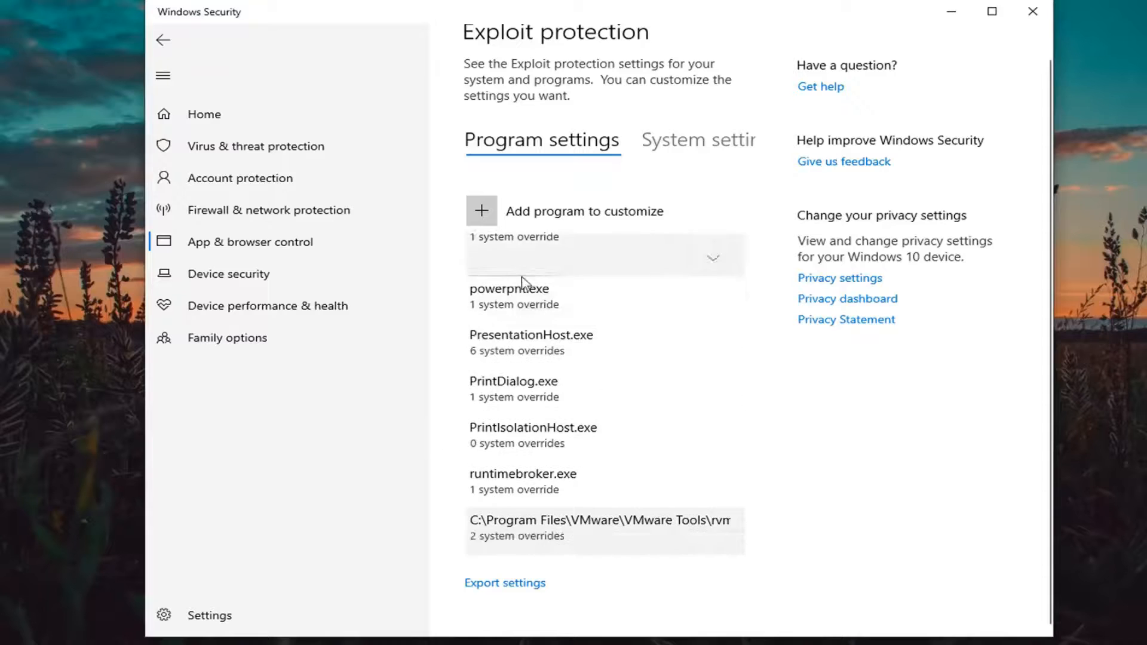
- Start adding a program by name, cancel it, and close Windows Security
{"action": "scroll", "scroll_direction": "up", "scroll_amount": 3}
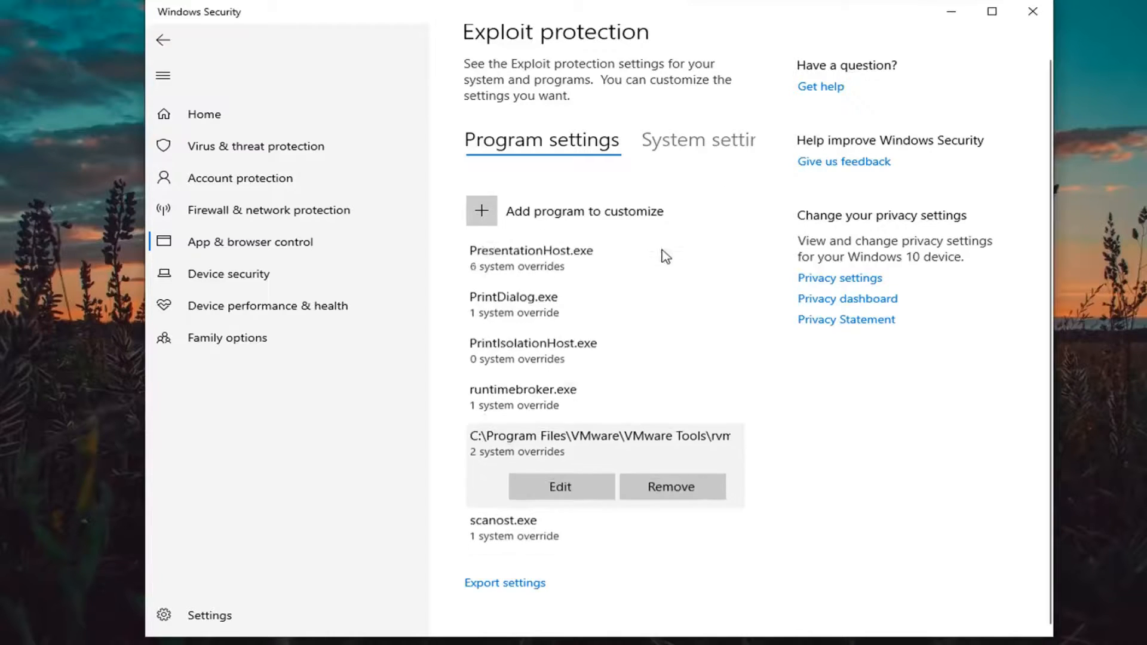
{"action": "scroll", "scroll_direction": "up", "scroll_amount": 3}
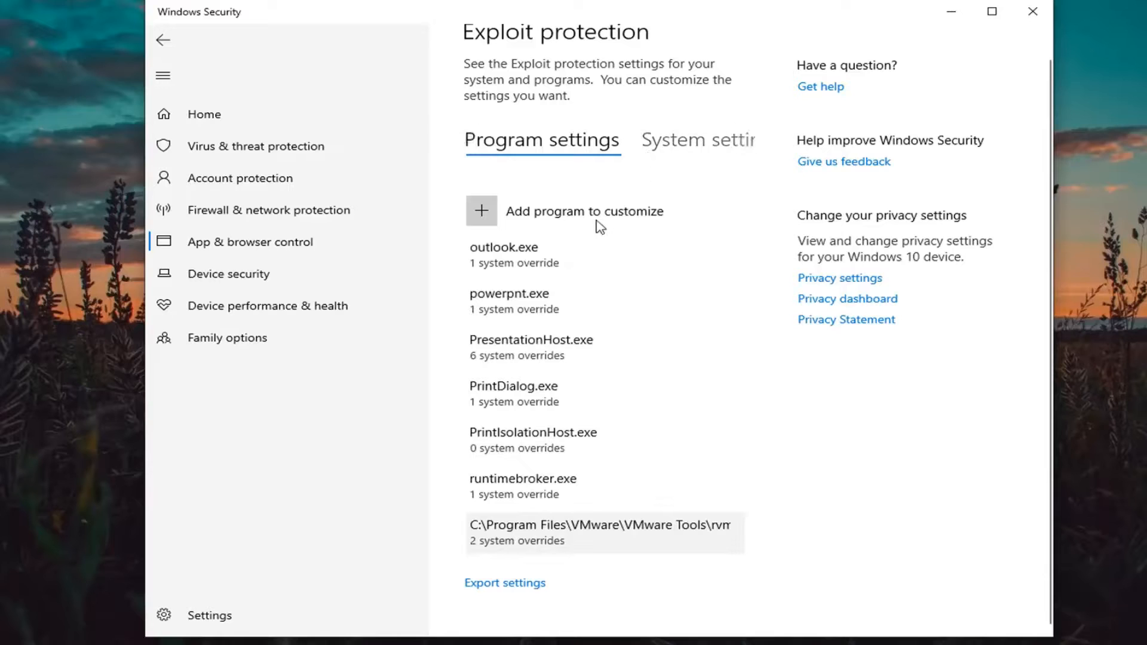
{"action": "left_click", "coordinate": [480, 211]}
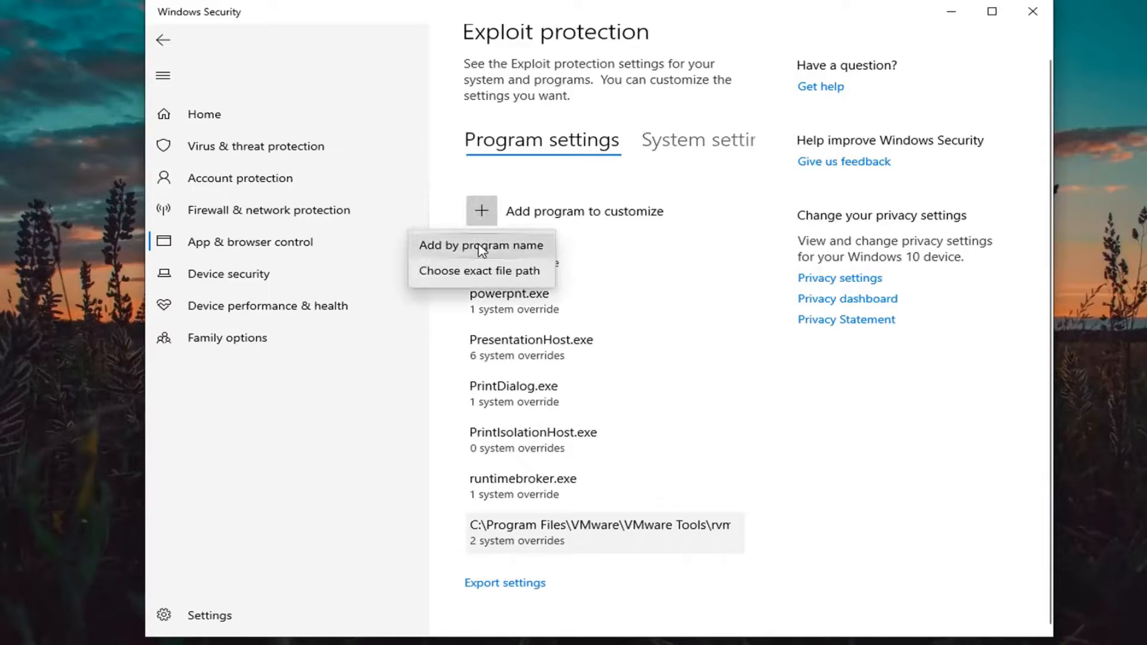
{"action": "left_click", "coordinate": [480, 245]}
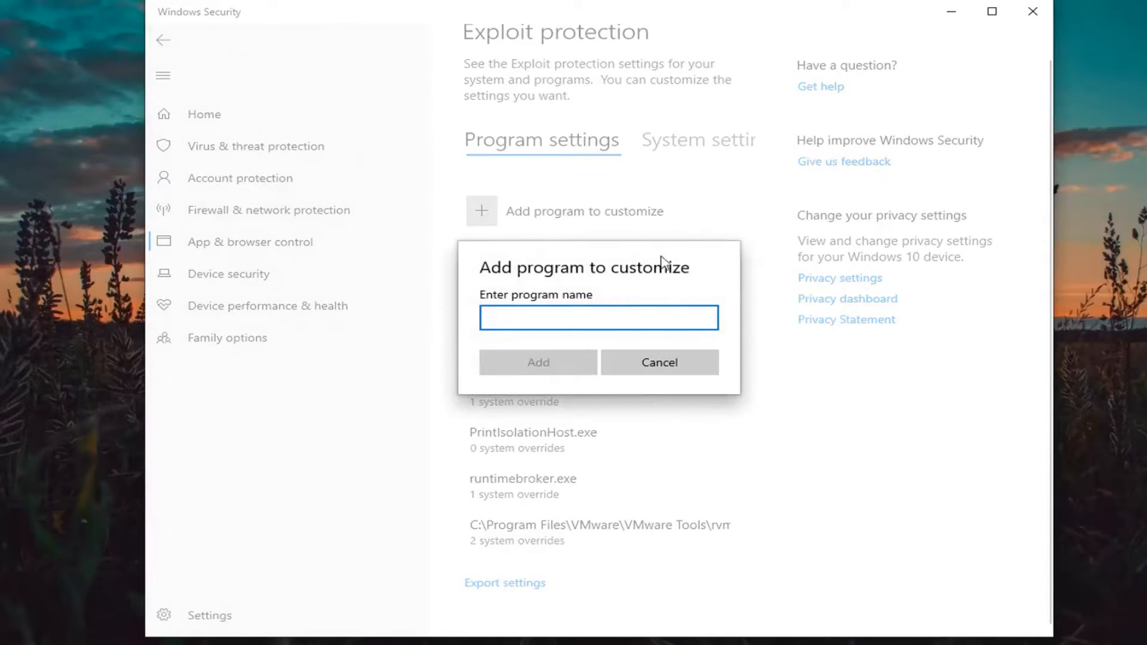
{"action": "left_click", "coordinate": [658, 362]}
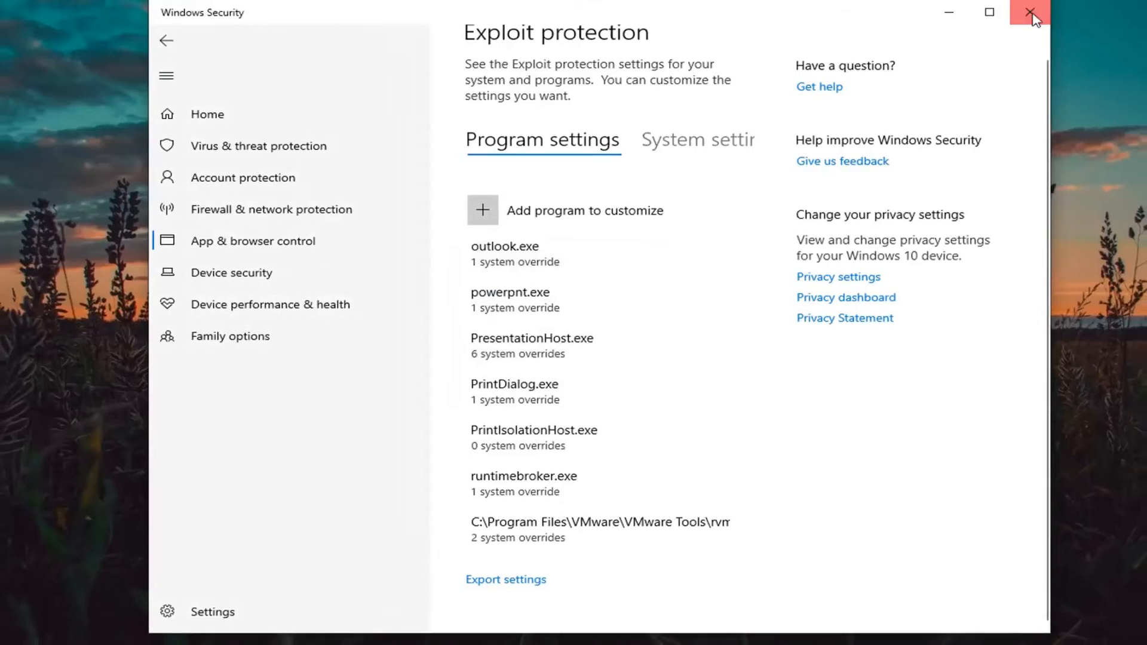
{"action": "left_click", "coordinate": [1030, 12]}
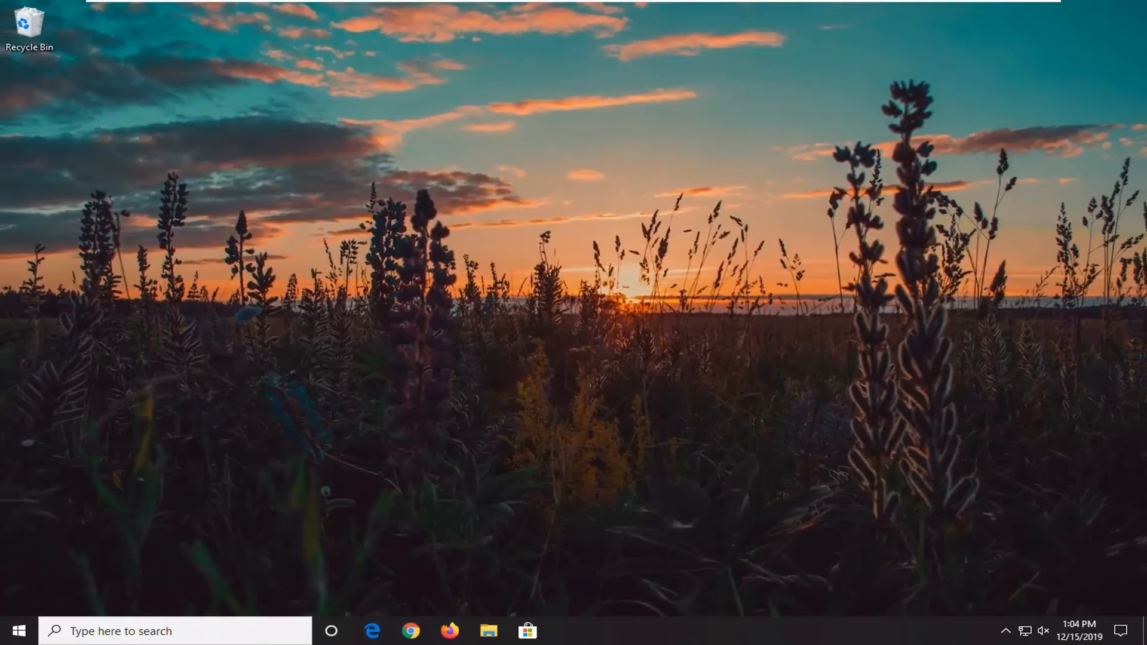